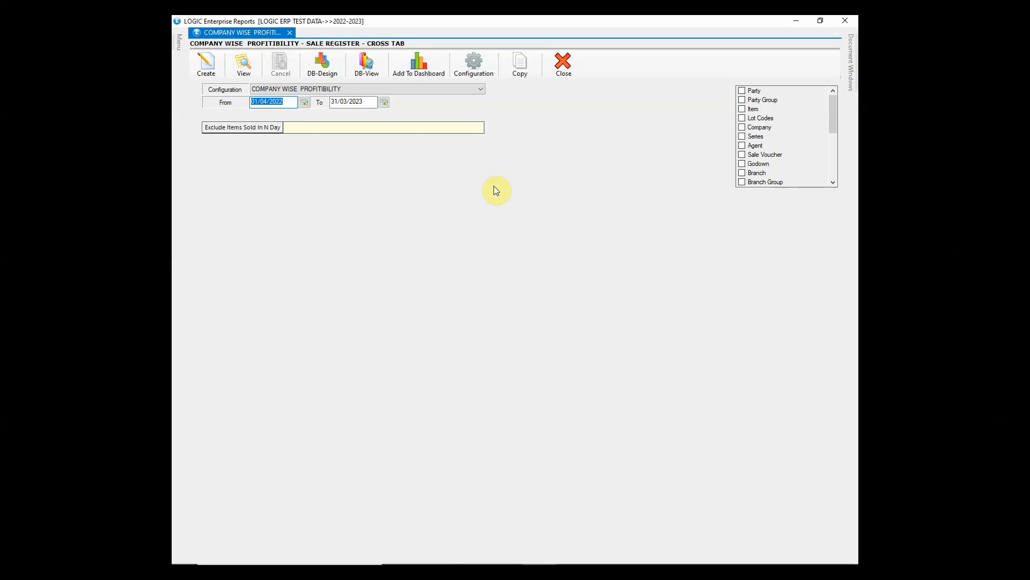
mouse_move(468, 114)
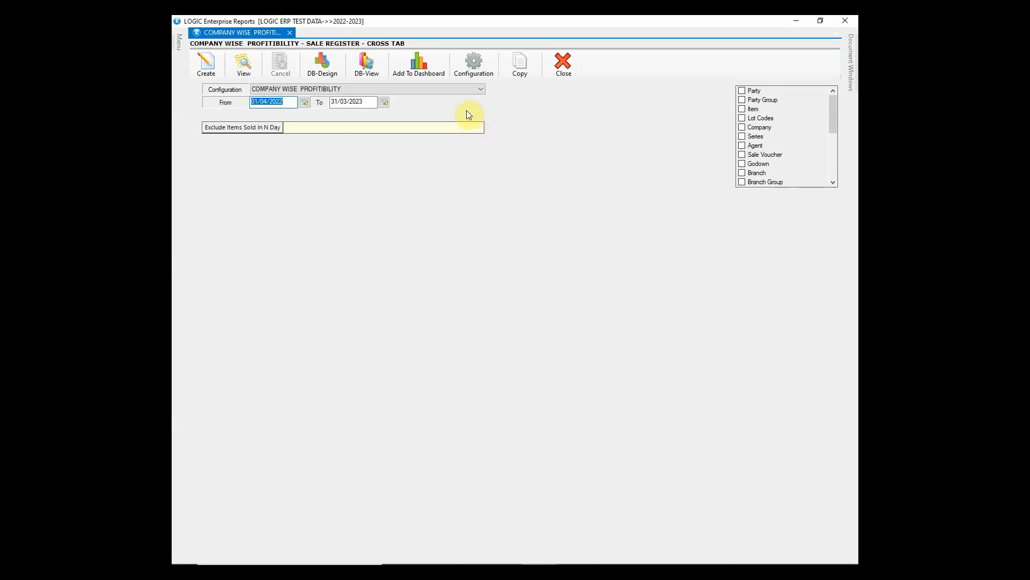
Select the SALE CROSS REPORT configuration for the Sale Register Cross Tab
click(479, 89)
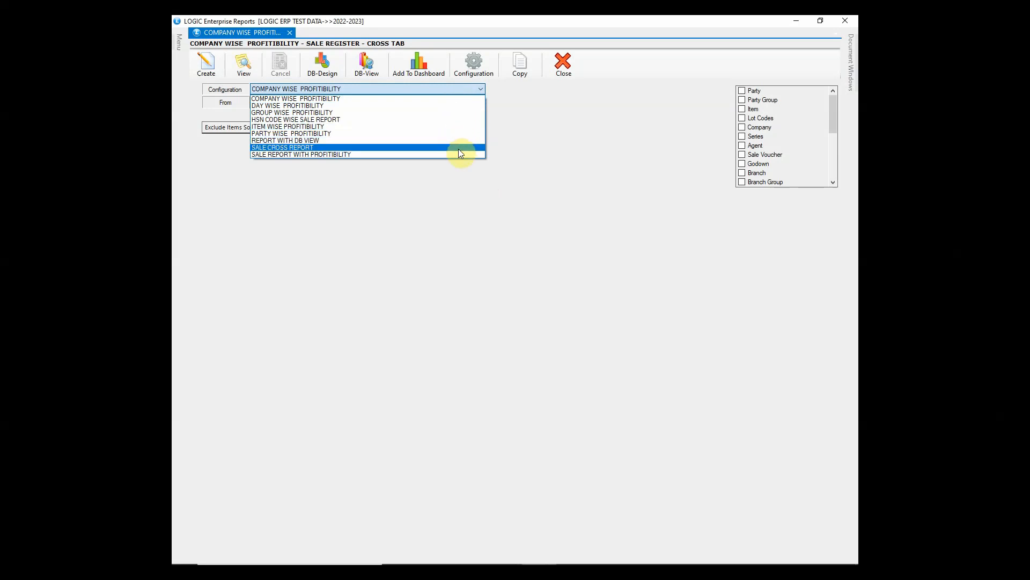
click(281, 147)
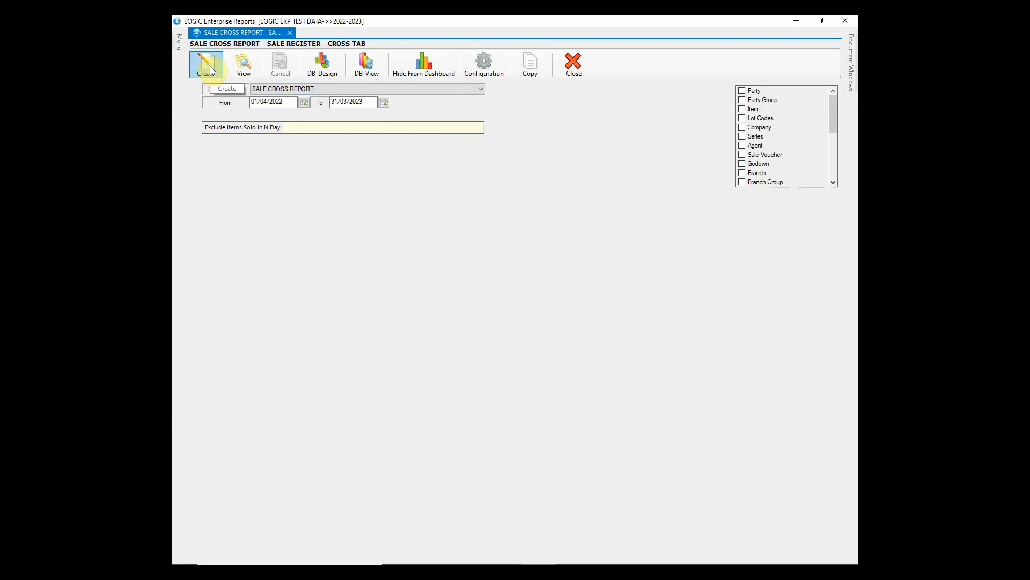
Create the report and set Report Consolidation to Bill No. with Grand Total
click(206, 63)
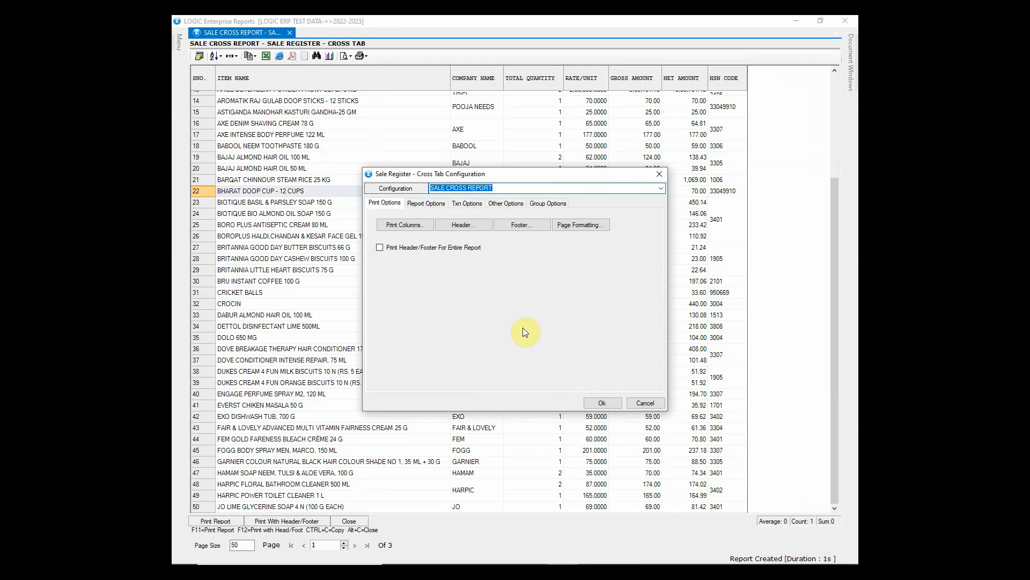
click(426, 203)
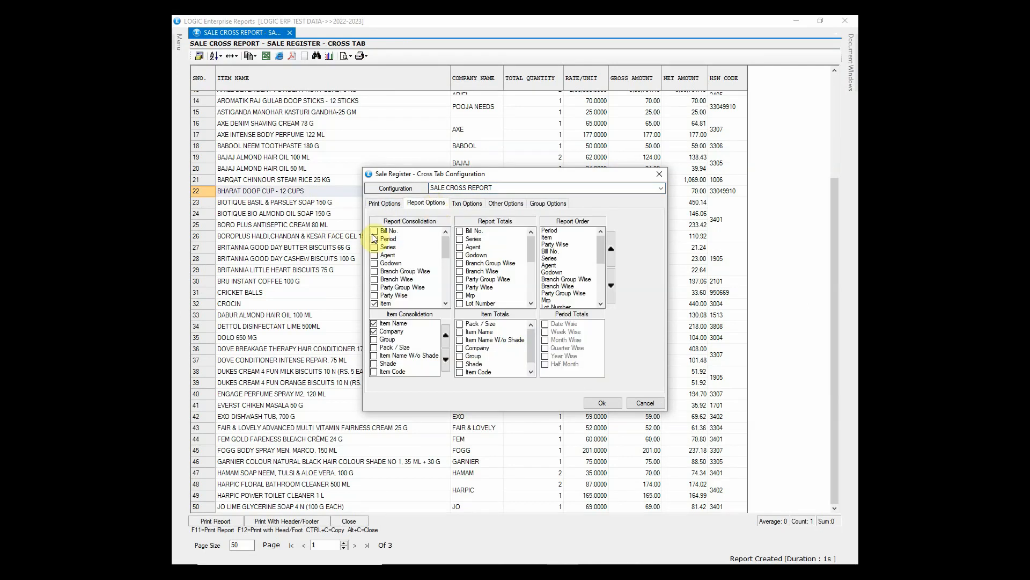
click(375, 231)
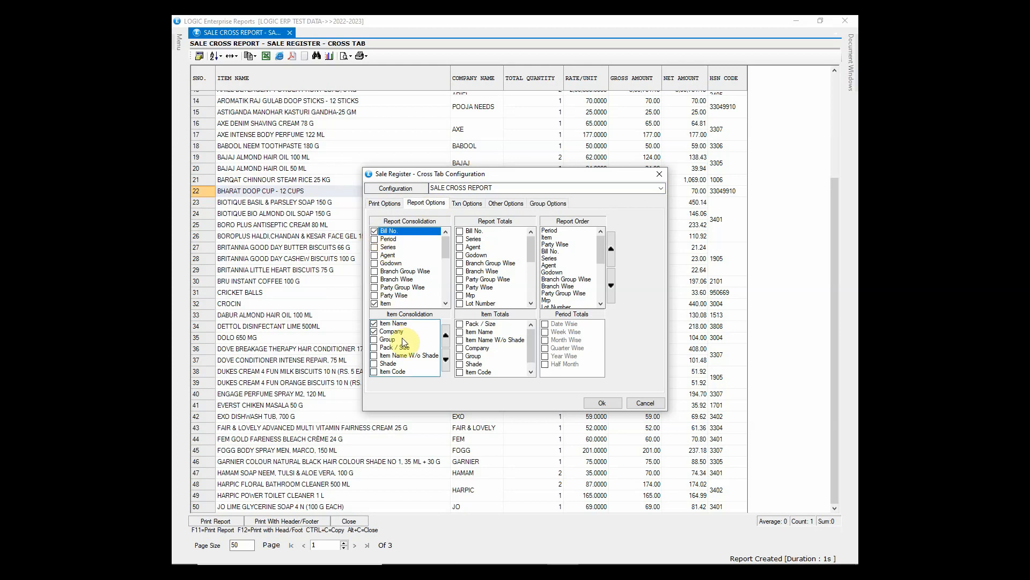
click(393, 332)
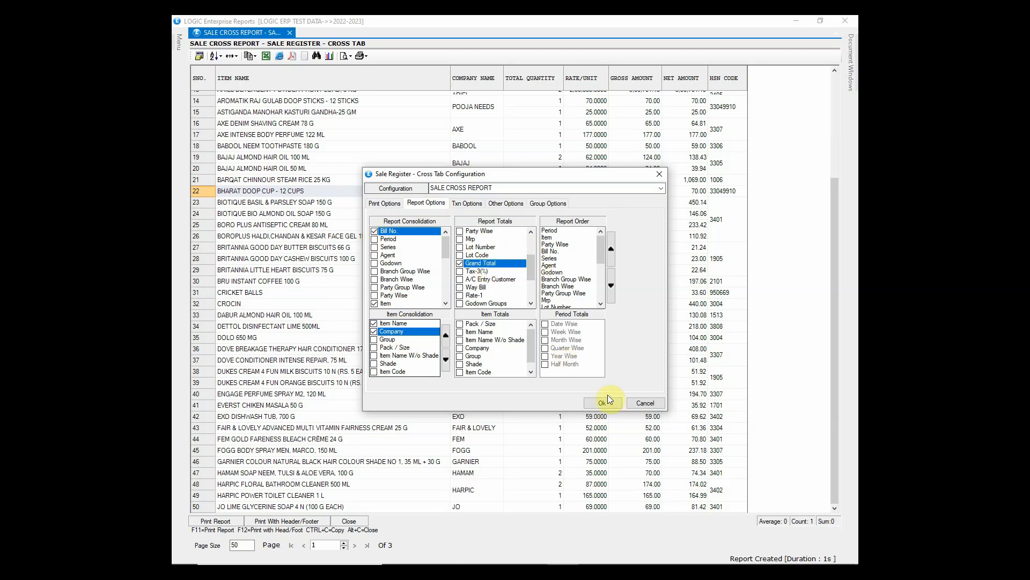
click(601, 402)
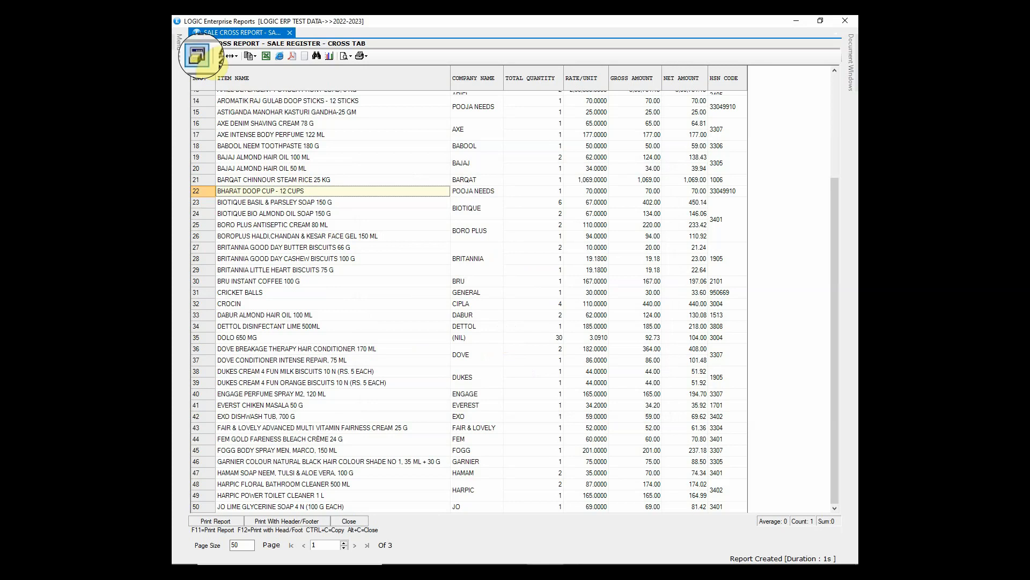
Include BILL NO. and BILL DATE columns, list only chosen columns, and save the column set
click(200, 55)
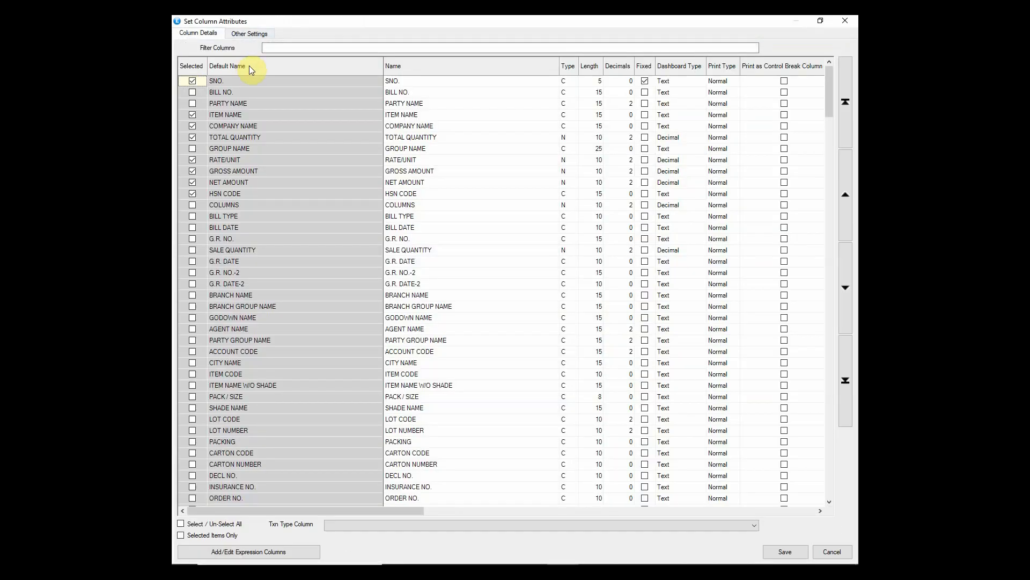
click(232, 126)
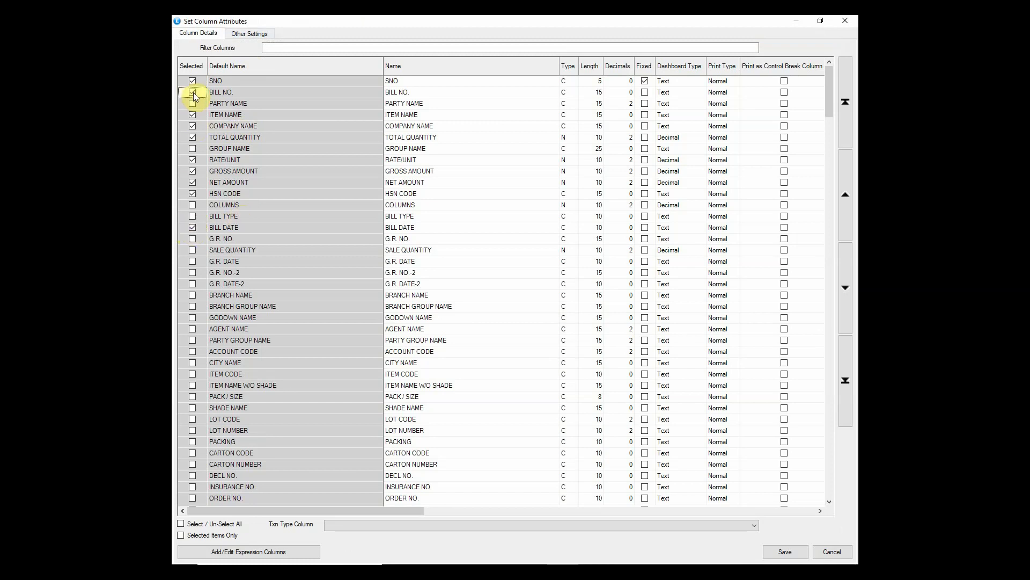
click(192, 92)
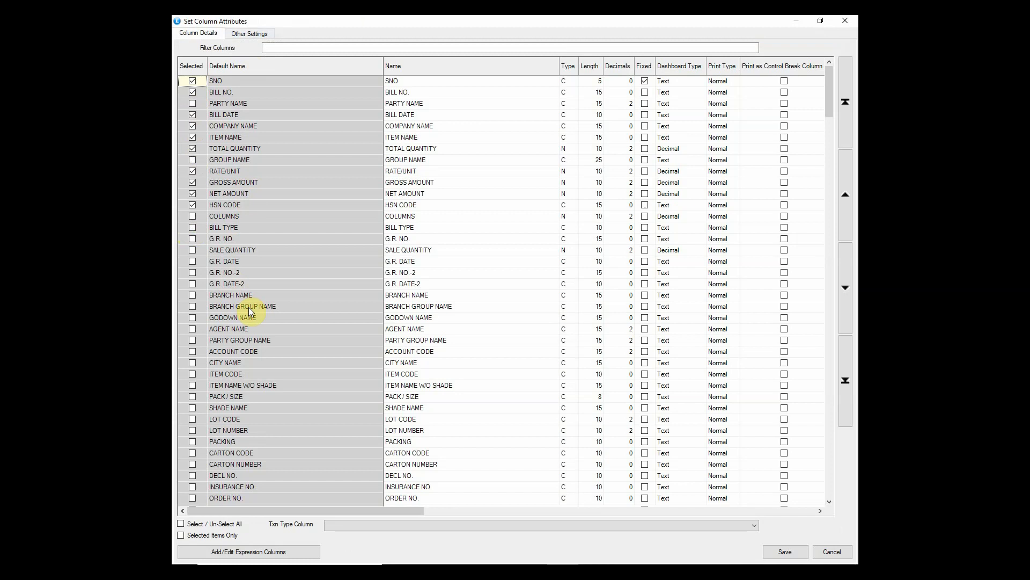
scroll(down, 3)
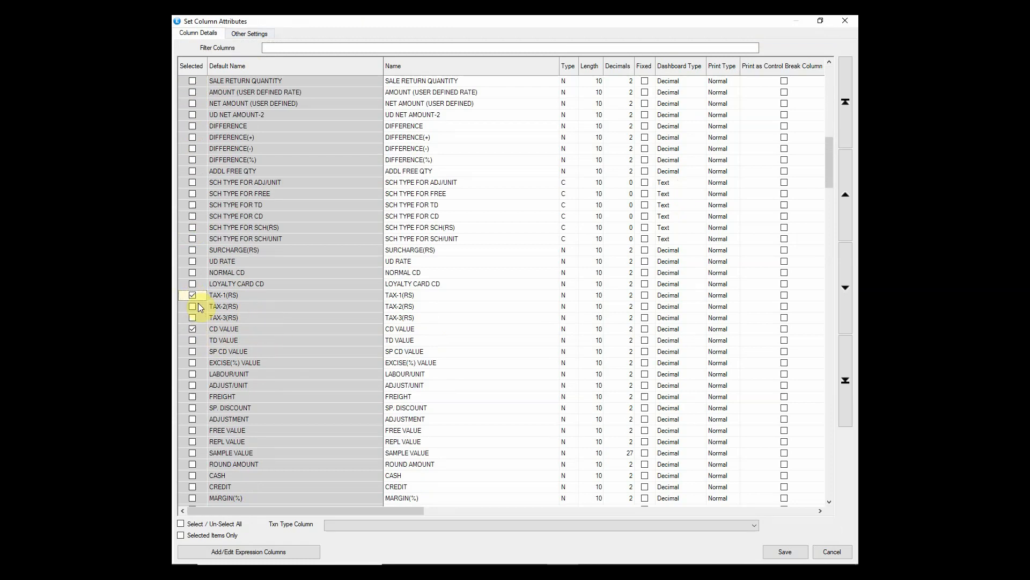
scroll(down, 3)
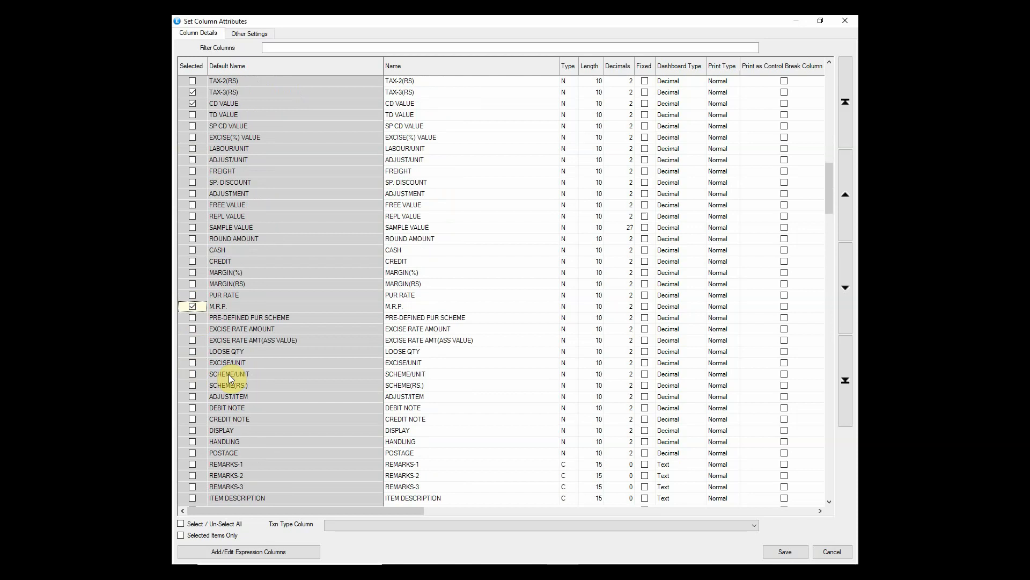
scroll(down, 3)
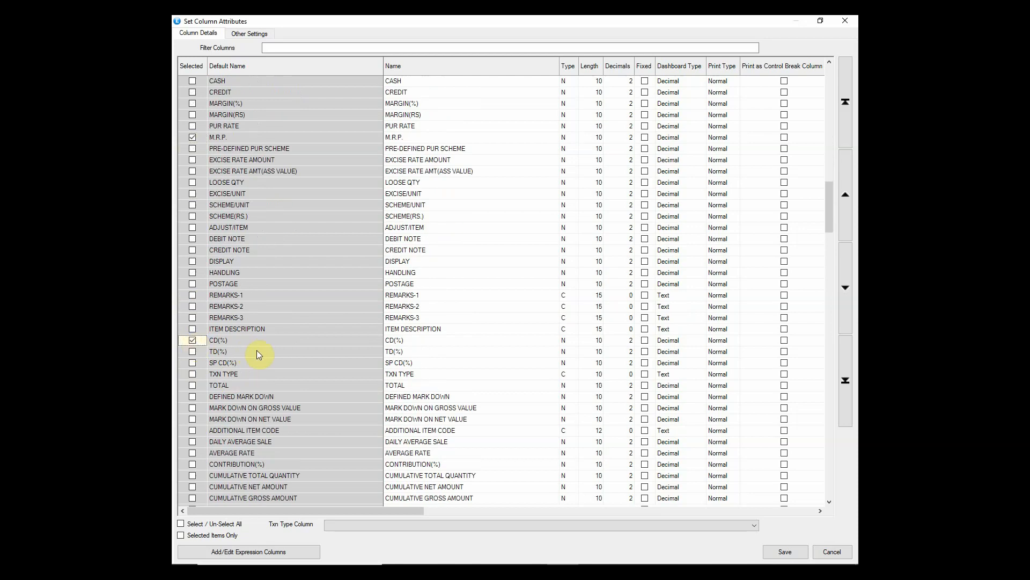
click(180, 535)
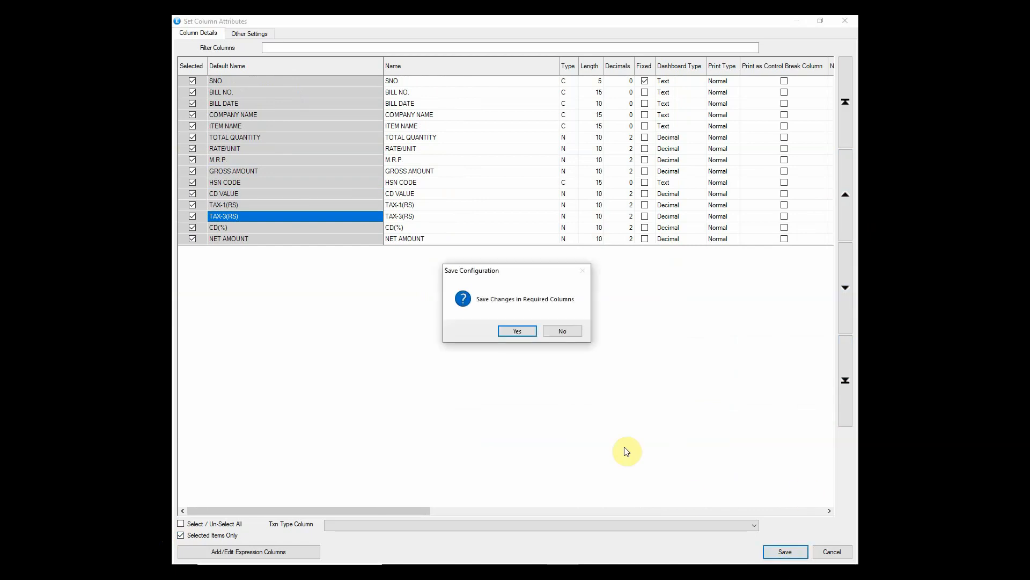
click(517, 331)
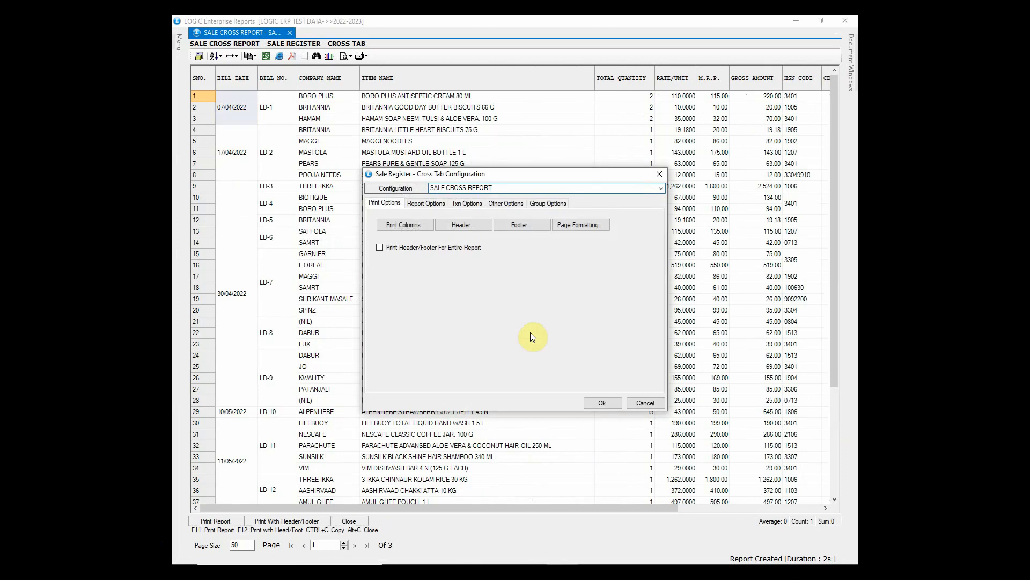
Add Bill No. report totals and Date Wise period totals in Report Options
click(426, 203)
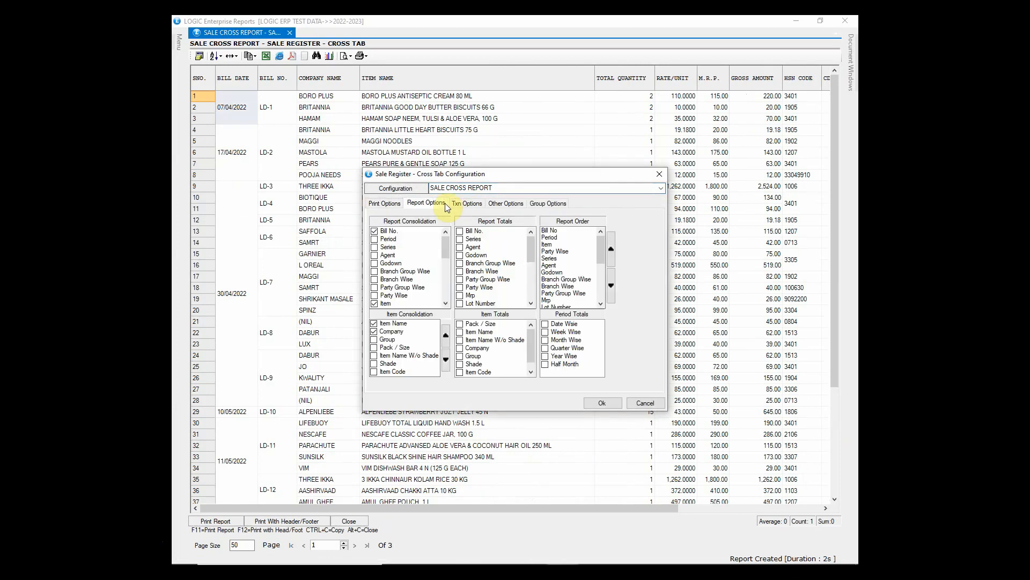
click(460, 231)
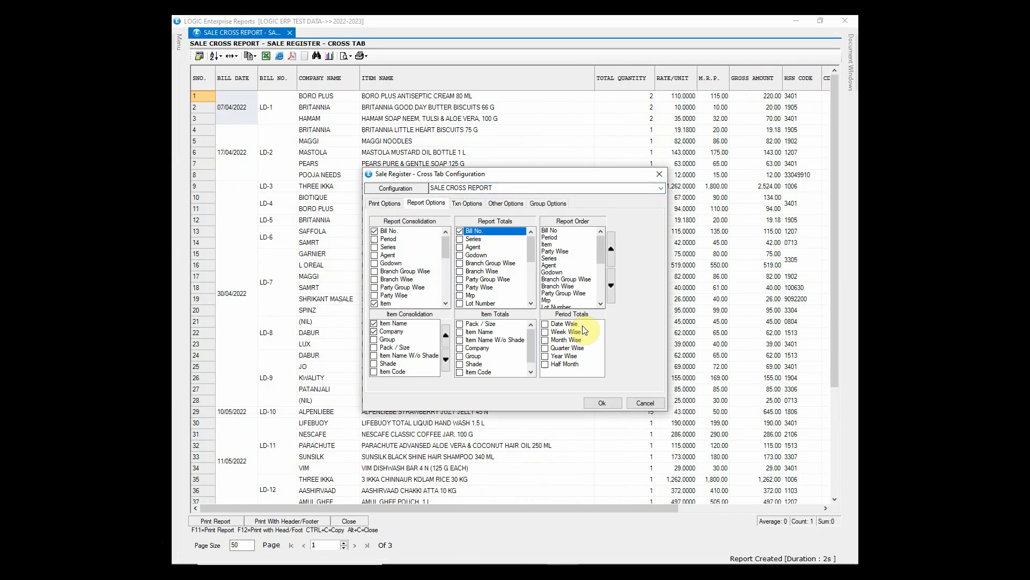
click(546, 323)
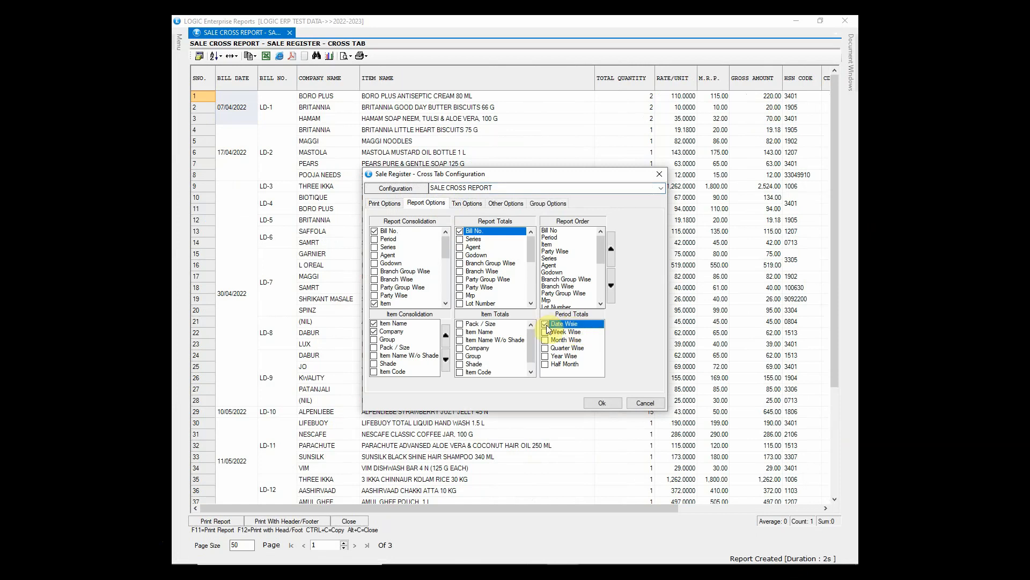
click(601, 403)
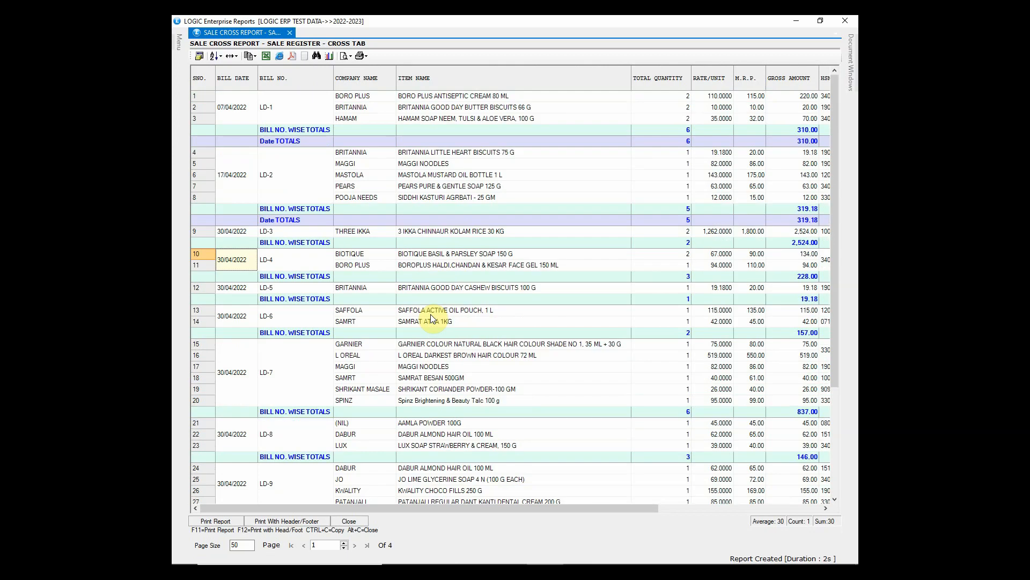
mouse_move(296, 230)
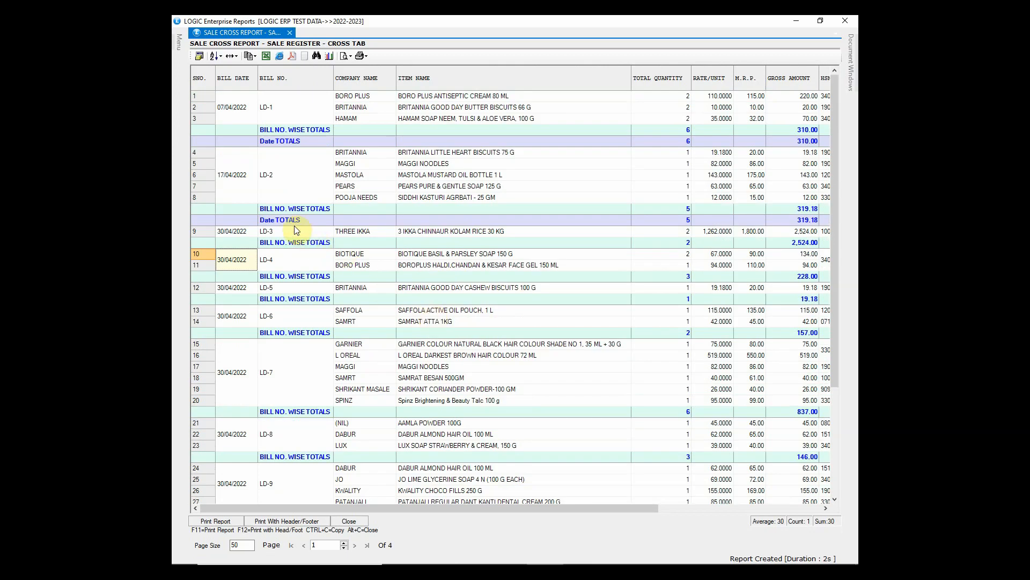
Review the subtotal rows and bring up Print Details via Print Report (F11)
scroll(down, 3)
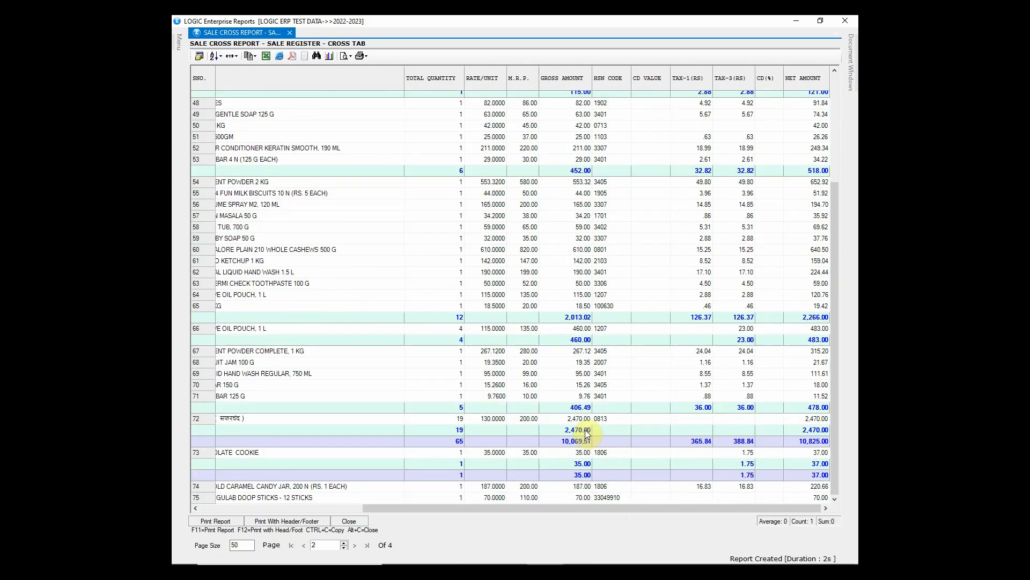
click(304, 545)
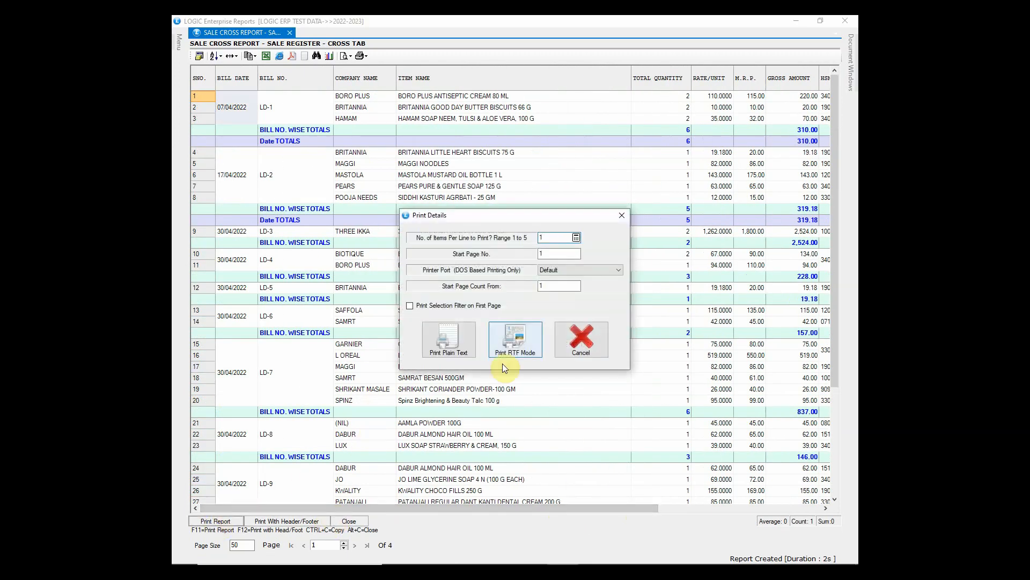
Preview in Print RTF Mode, check the printer page settings and return to the preview
click(516, 338)
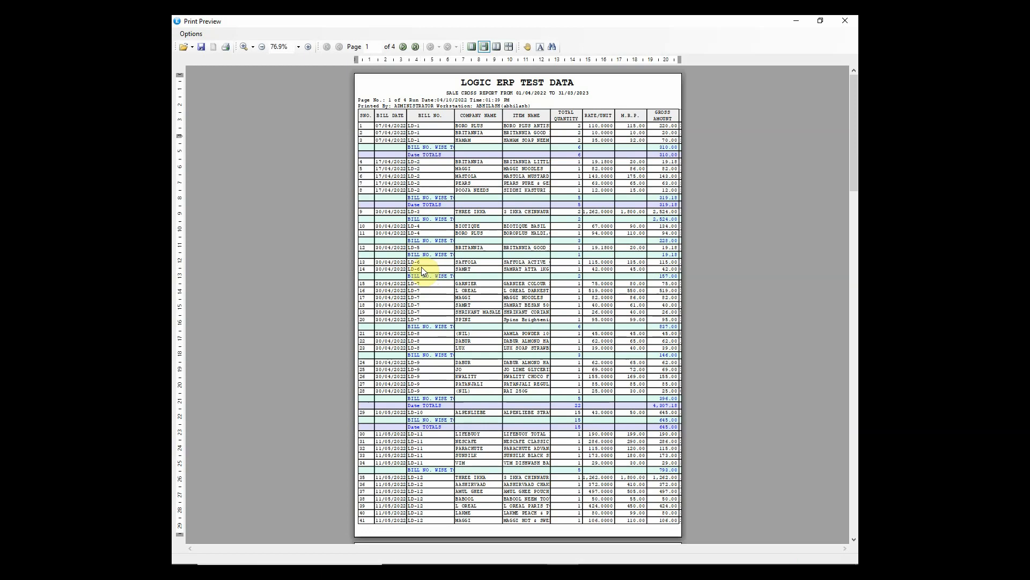
click(191, 34)
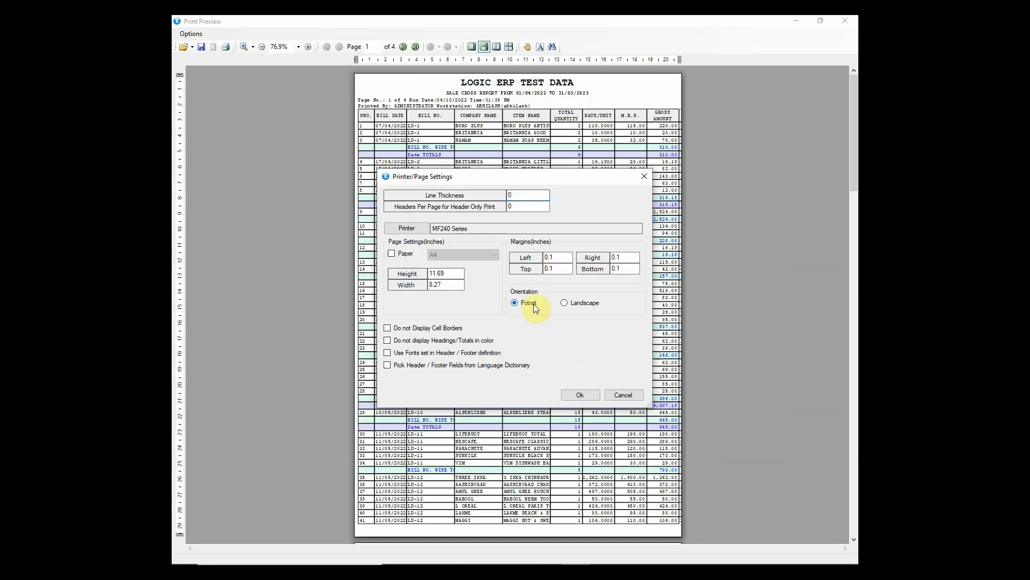
click(579, 394)
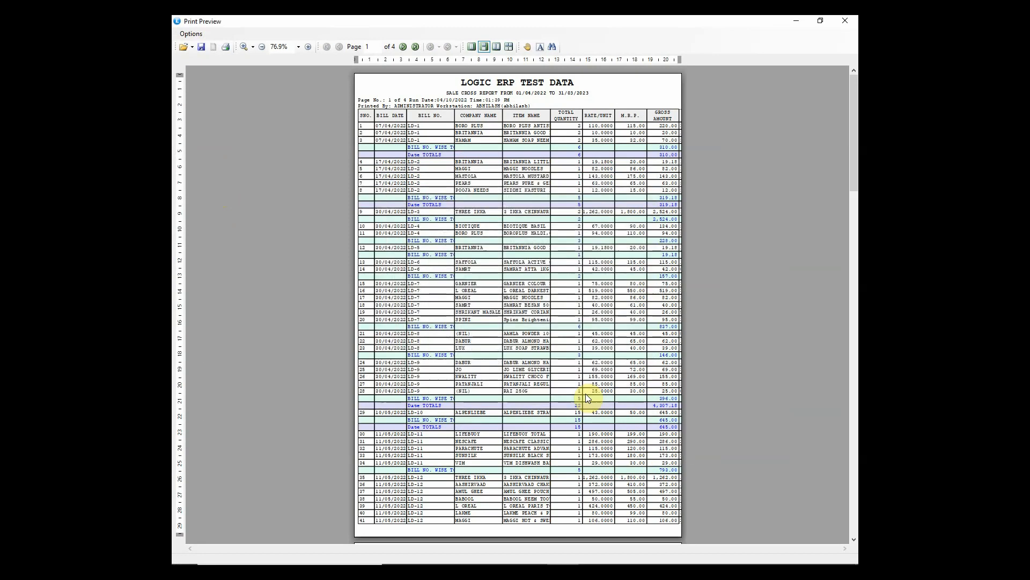